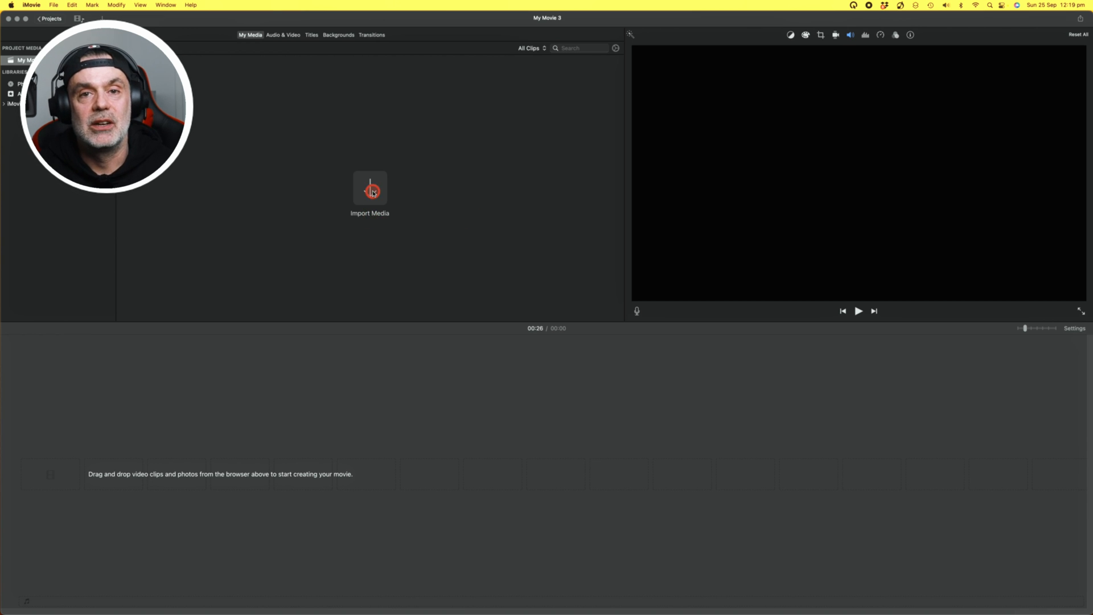
Import the video and external audio recordings into the project media.
click(370, 188)
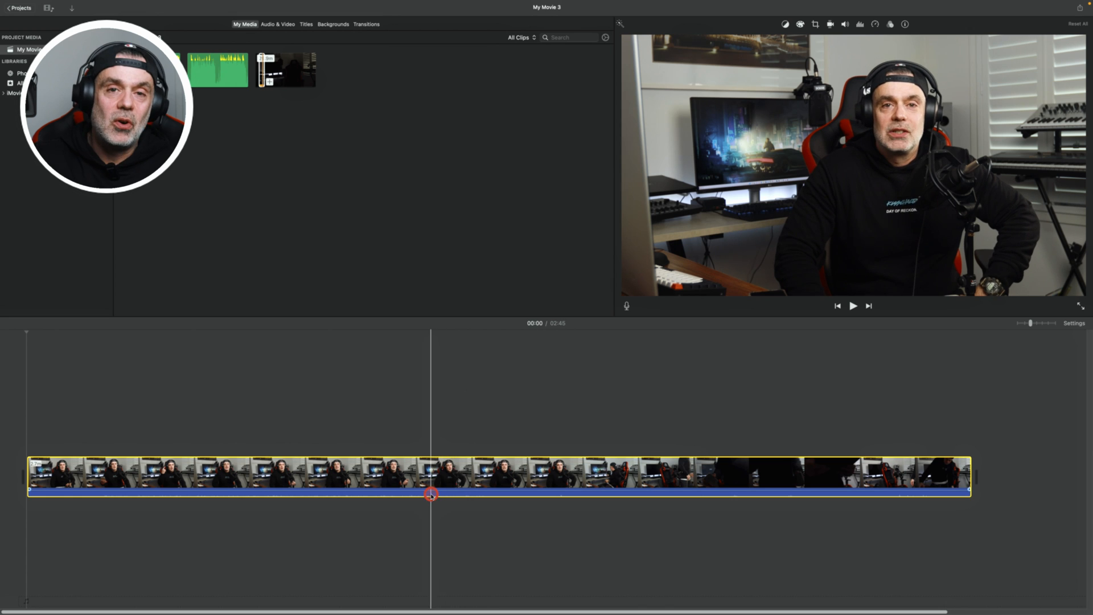
Place the external audio clip on the timeline beneath the video clip.
click(218, 70)
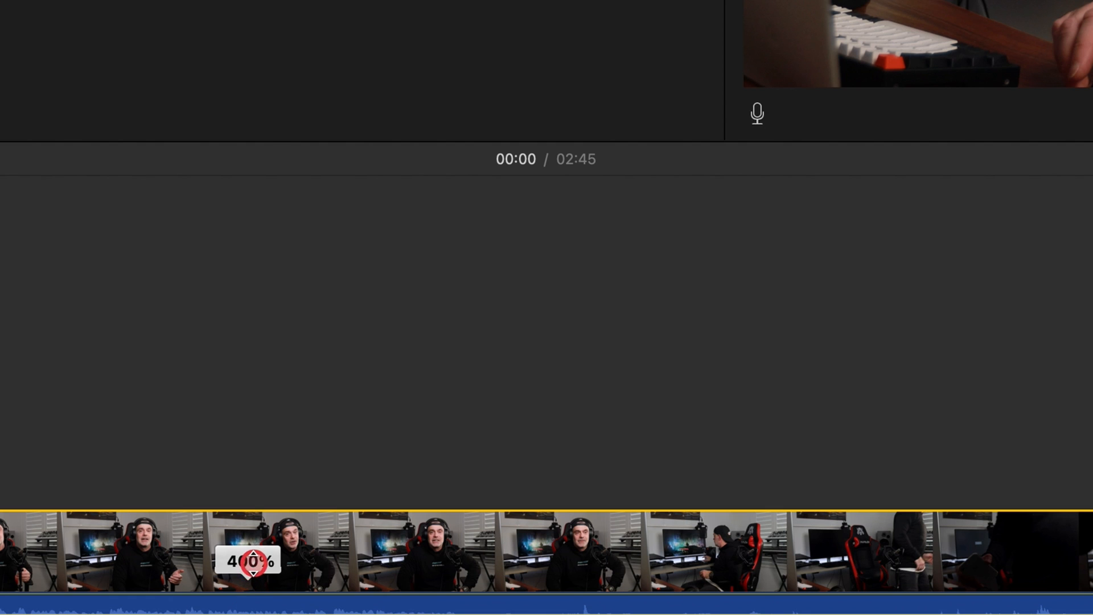
click(408, 563)
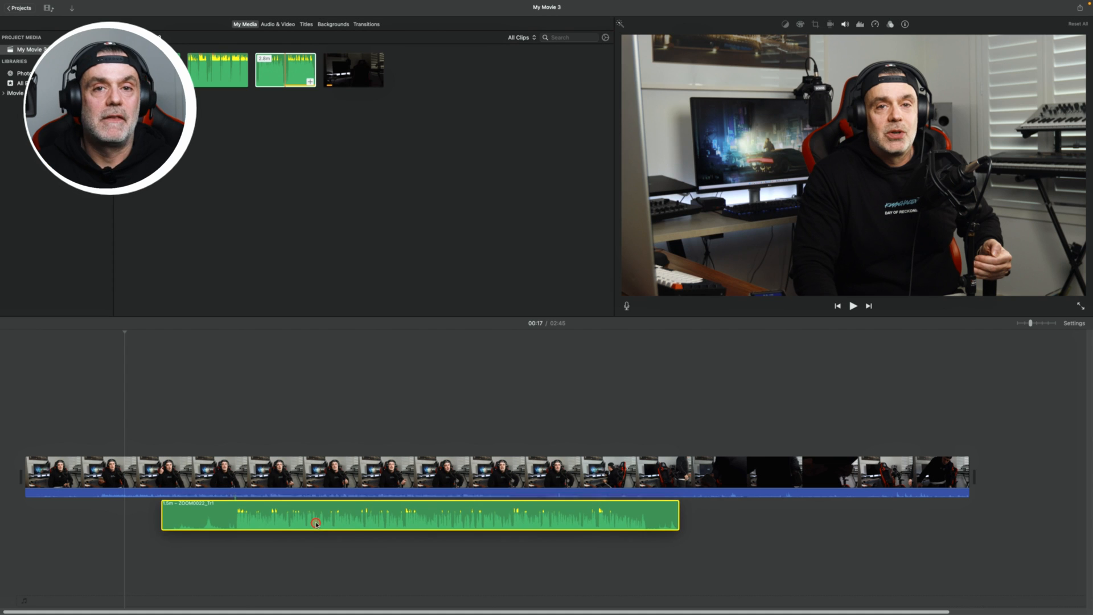
Shift the external audio clip left so it starts in sync with the video.
click(316, 523)
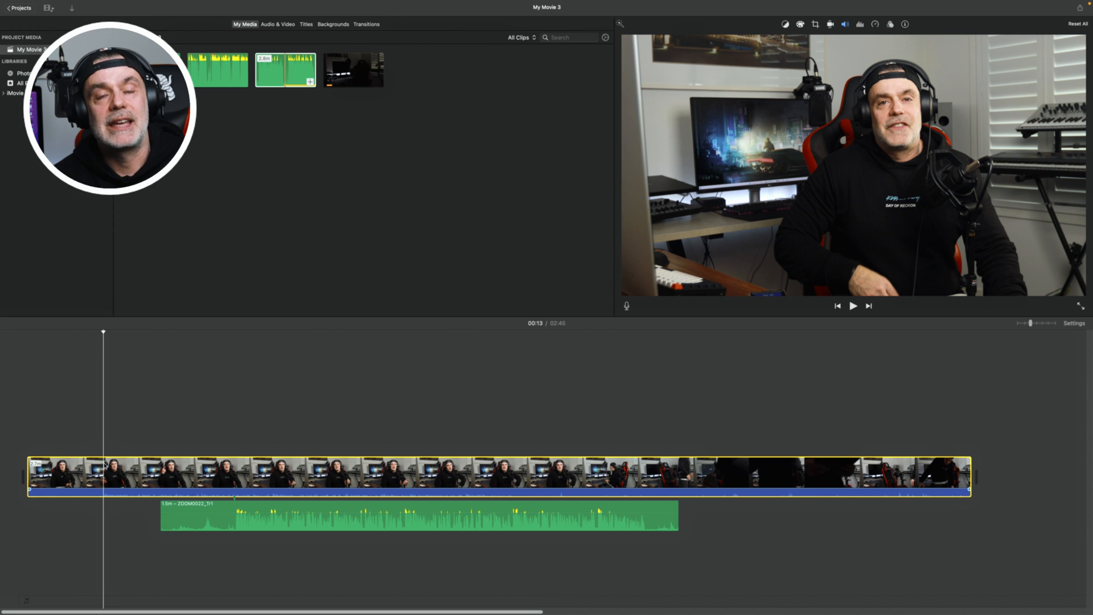
click(107, 464)
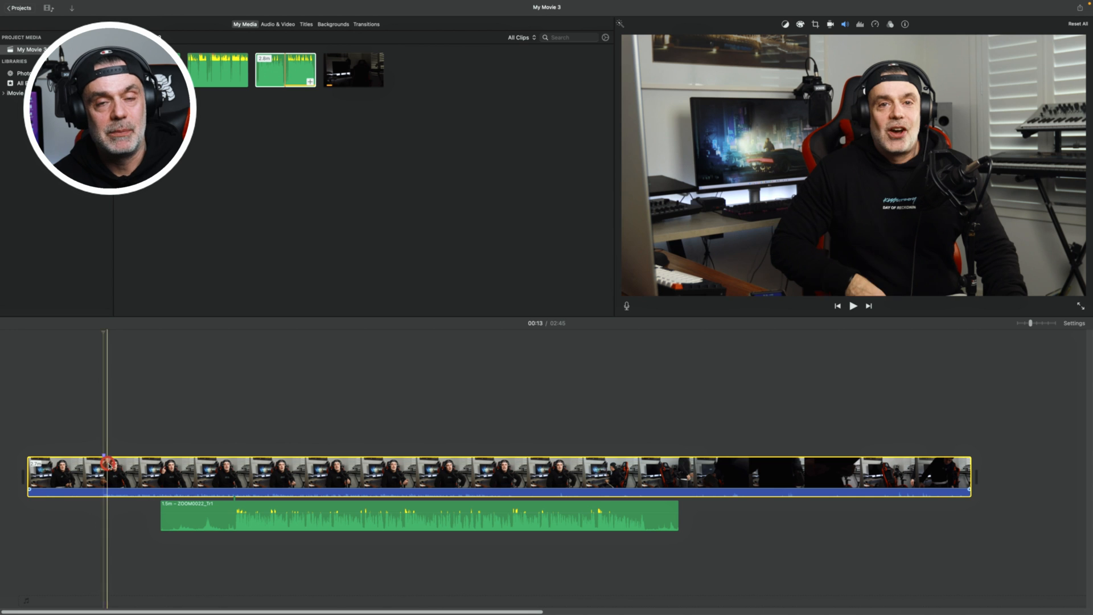
click(222, 533)
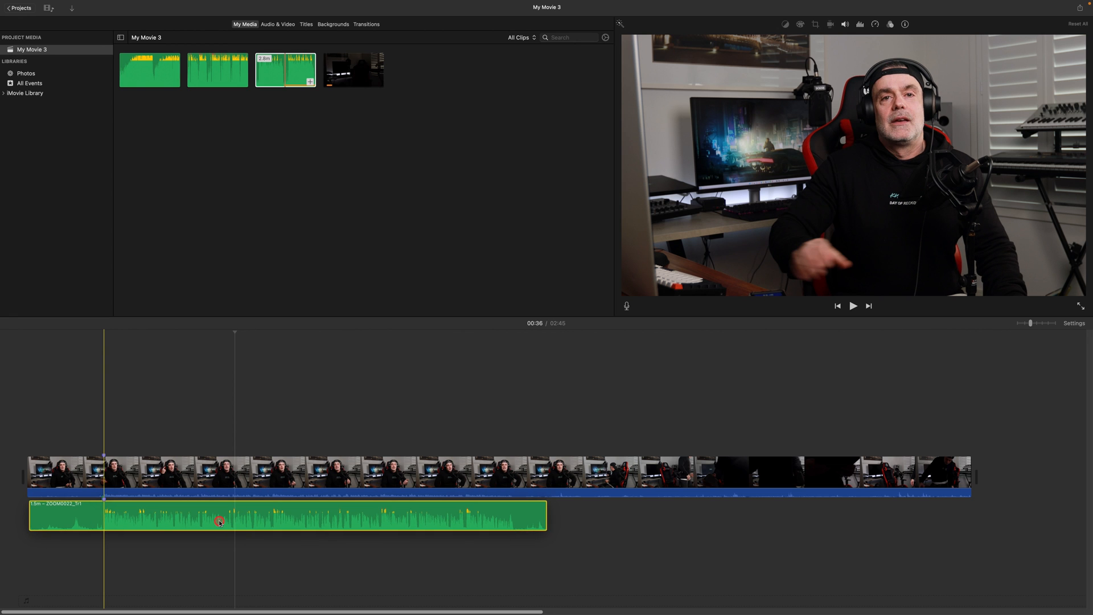
Play back from the sync mark to check the aligned audio against the video.
click(851, 305)
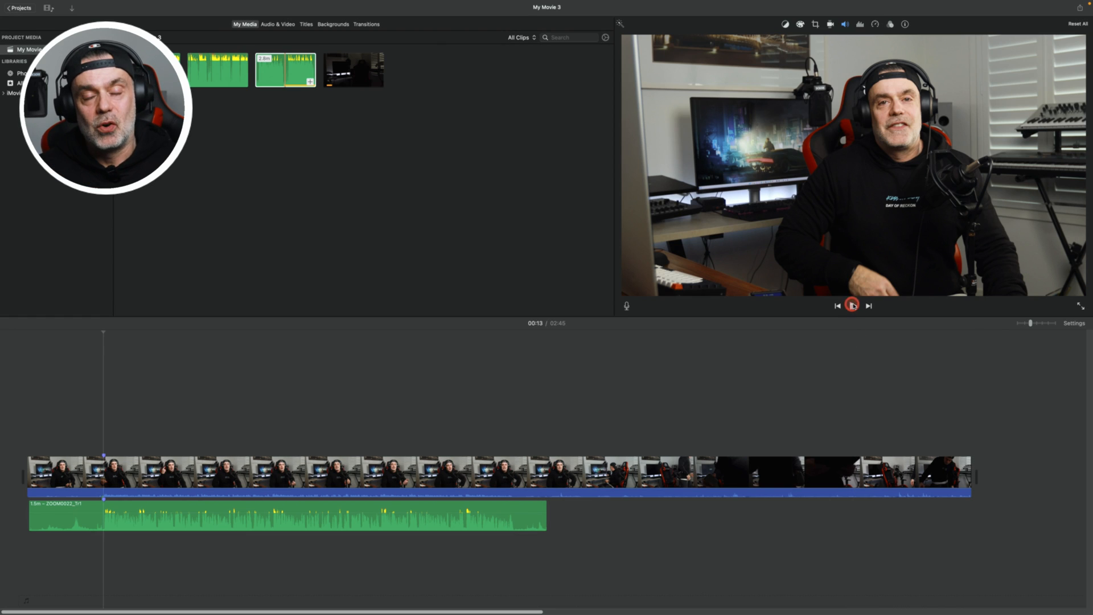
mouse_move(851, 305)
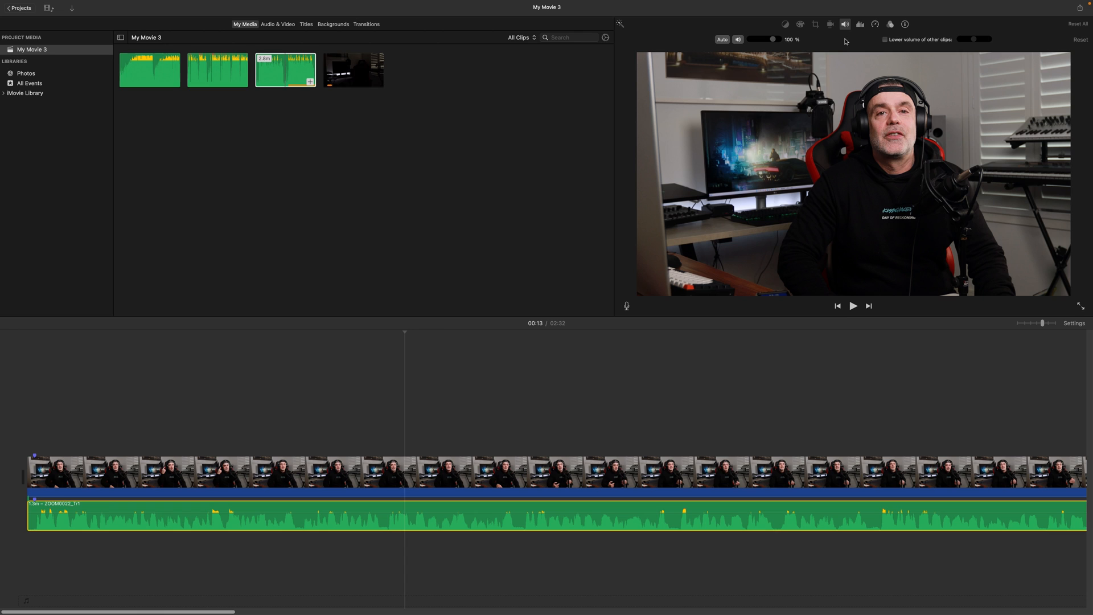
Show the audio clip's volume adjustment, ready to lower it to 97%.
click(844, 24)
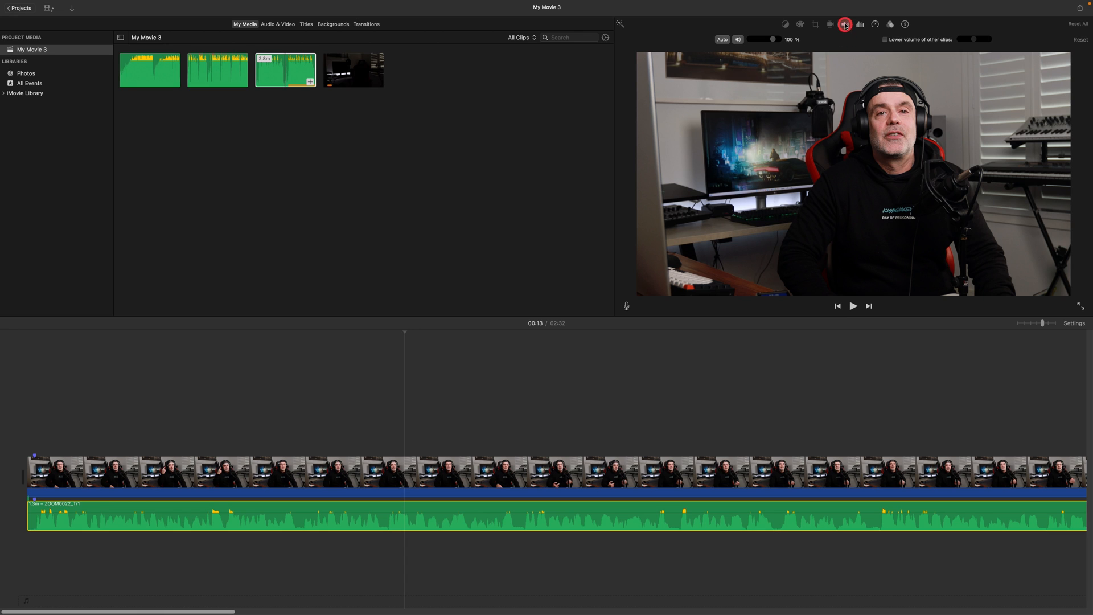
mouse_move(844, 24)
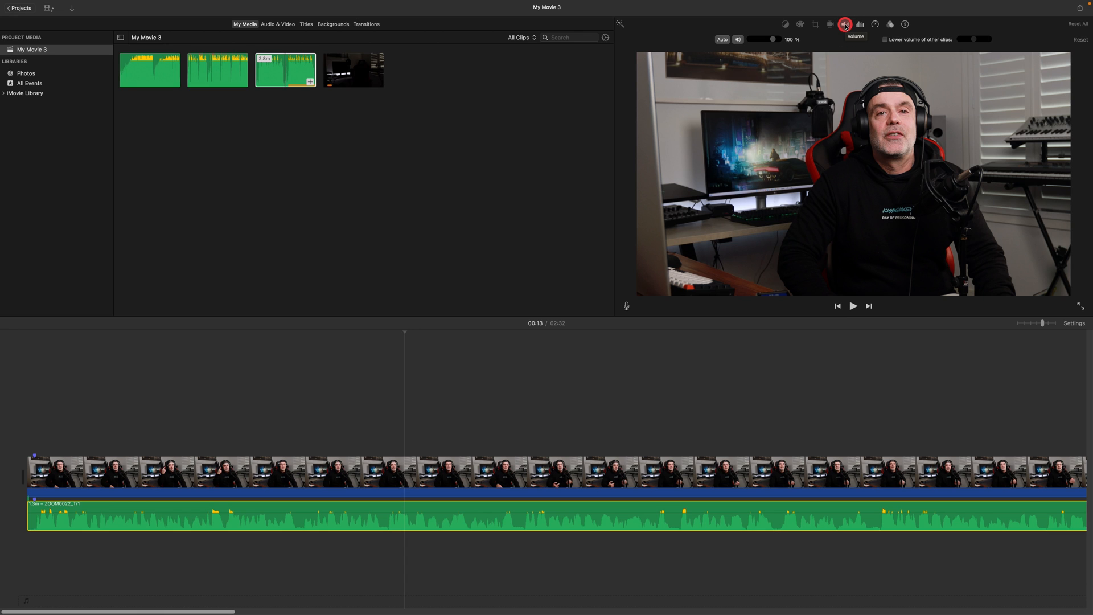
mouse_move(721, 39)
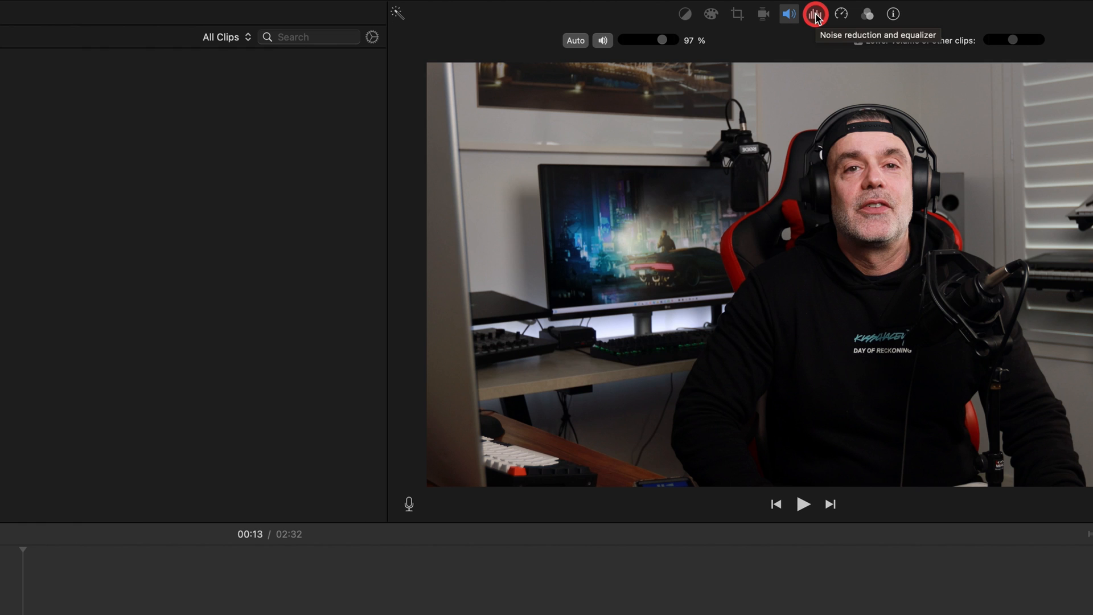
Turn on Reduce background noise for the audio clip at 32%.
click(814, 13)
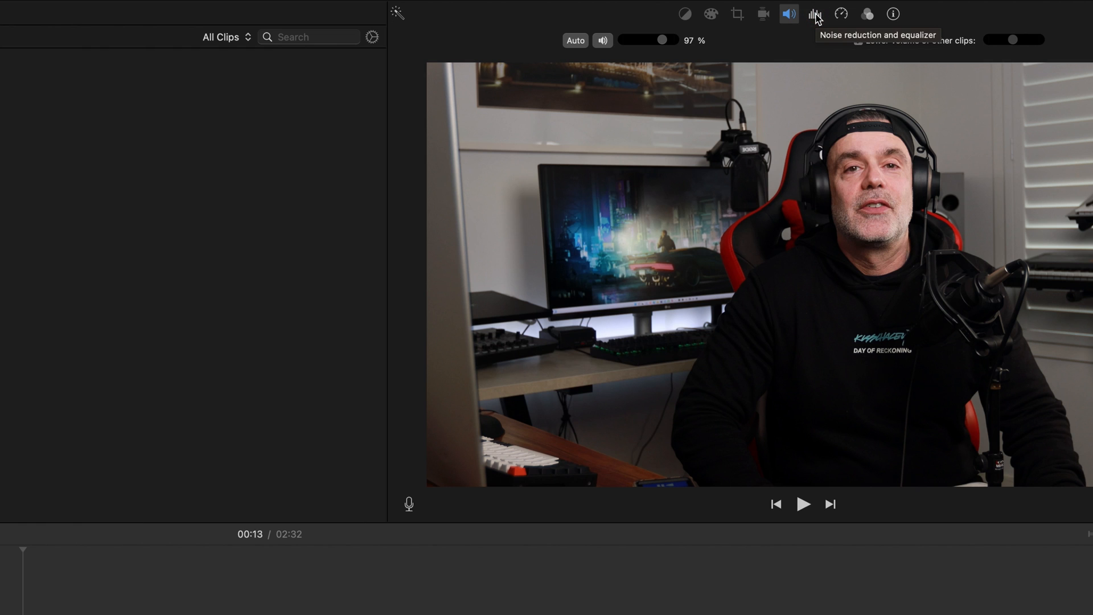
click(814, 14)
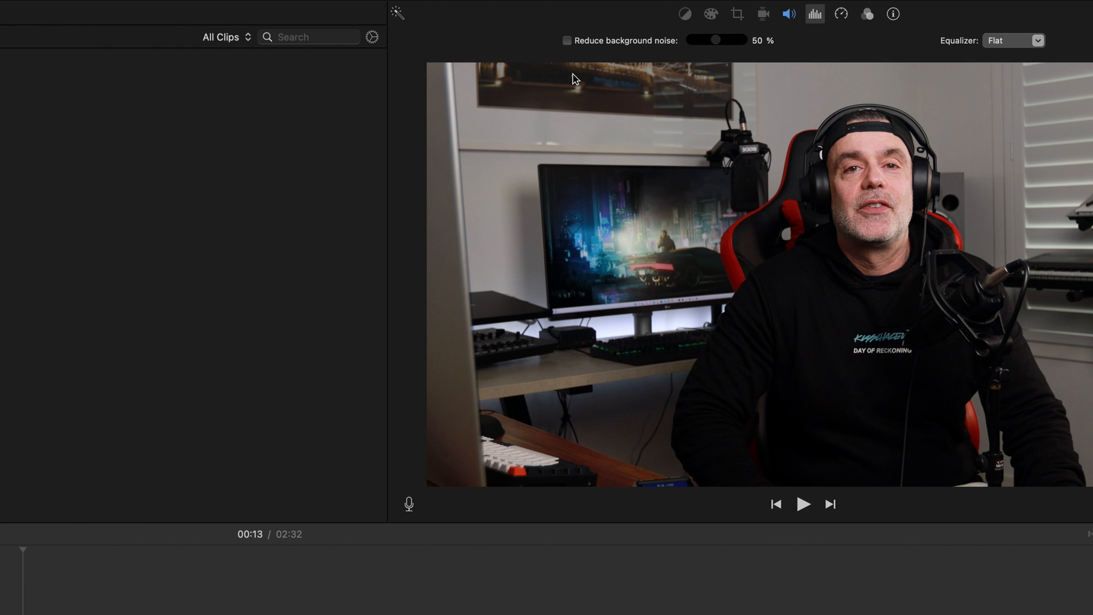
click(566, 41)
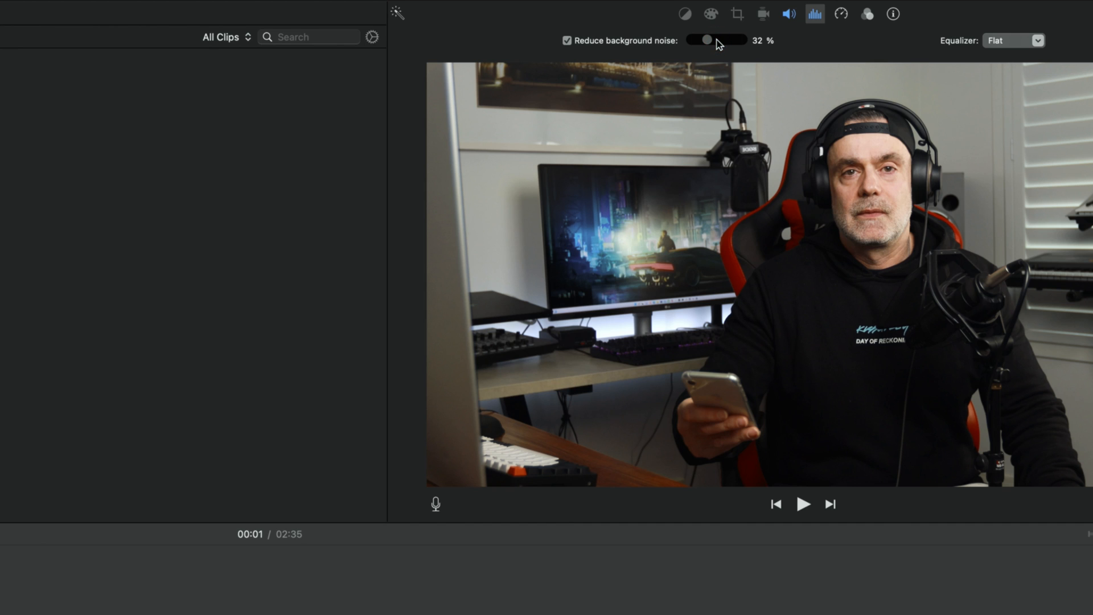
mouse_move(718, 40)
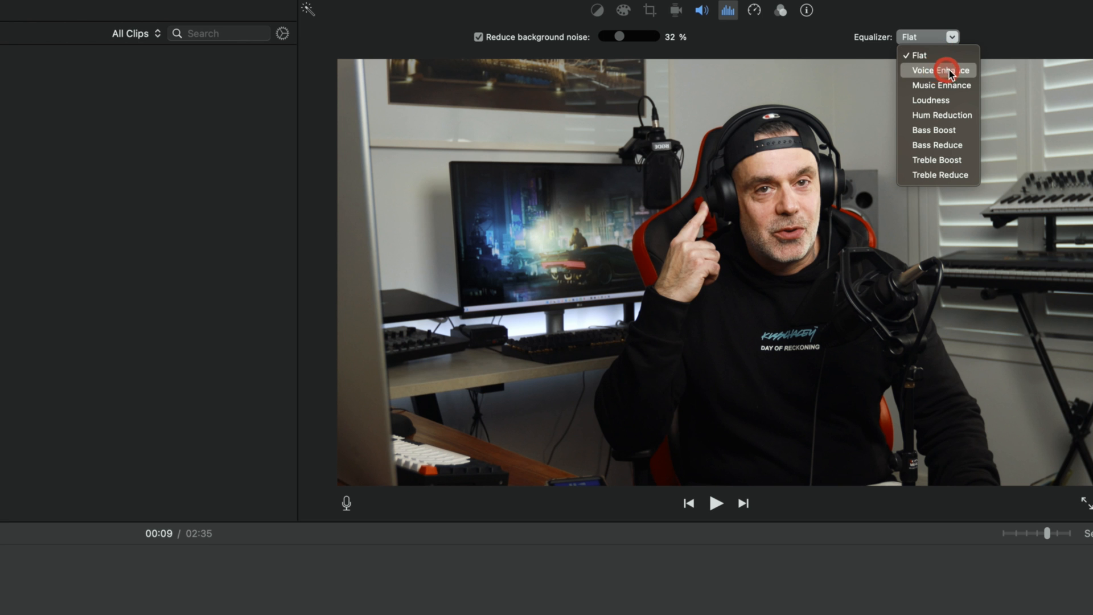
mouse_move(977, 75)
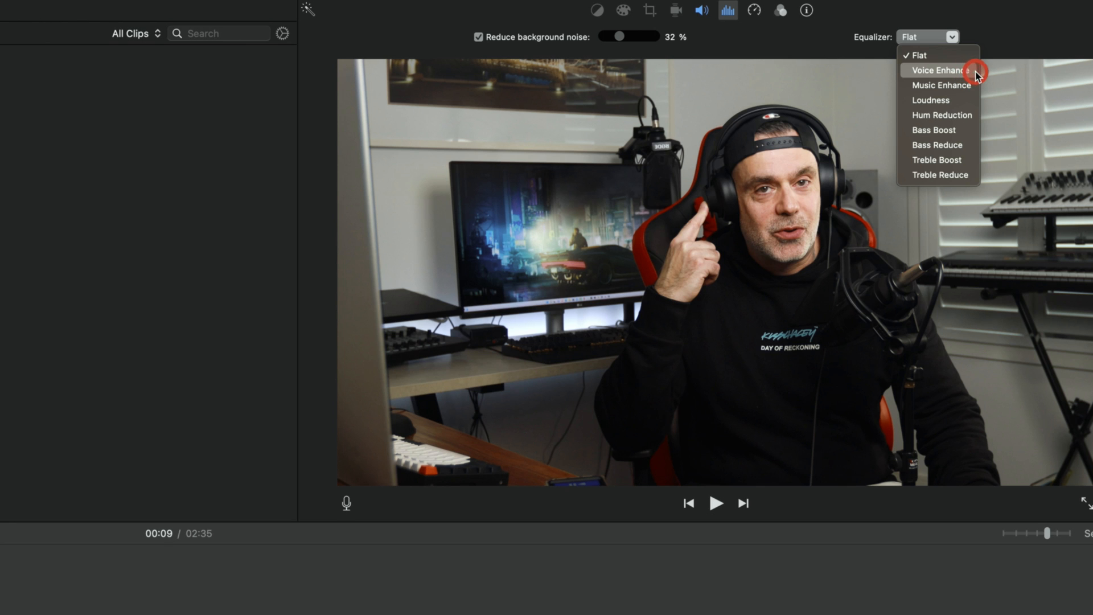
mouse_move(958, 73)
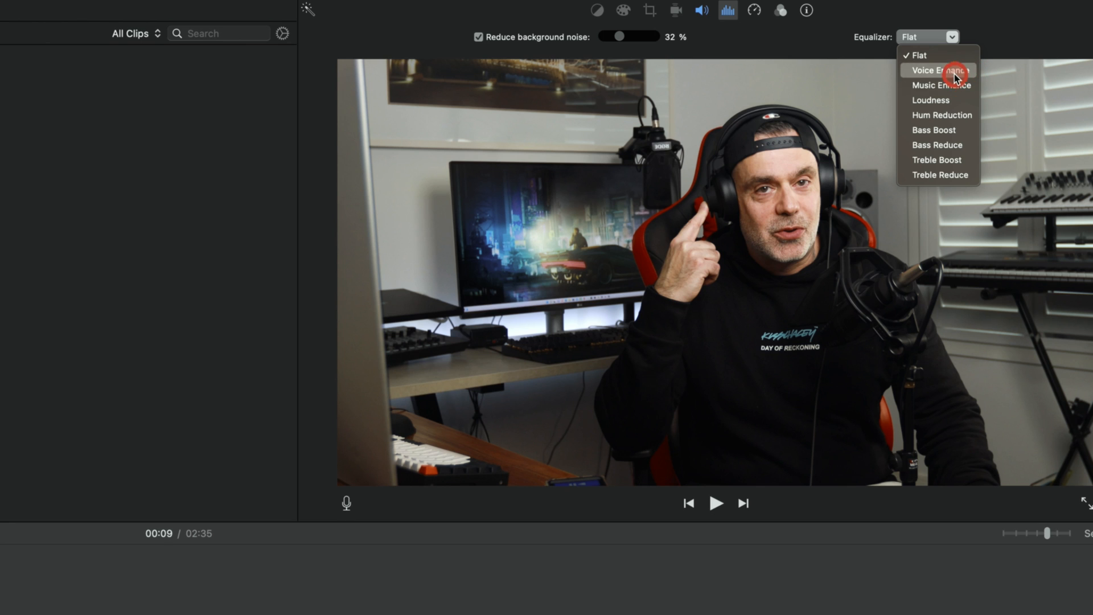
Try the Voice Enhance then Music Enhance equalizer presets on the audio clip.
click(938, 69)
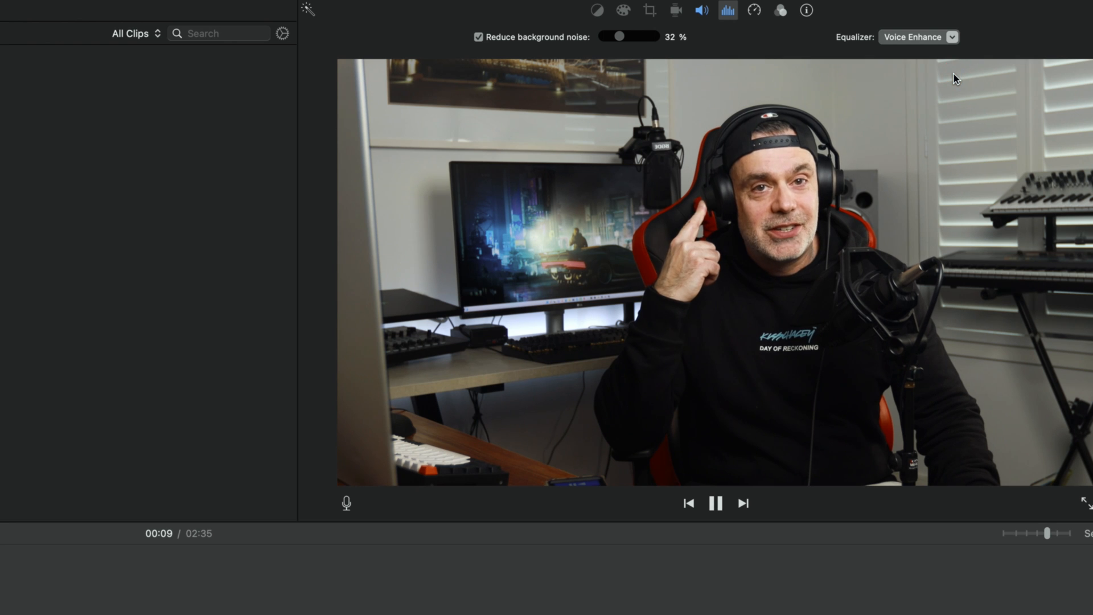
click(916, 36)
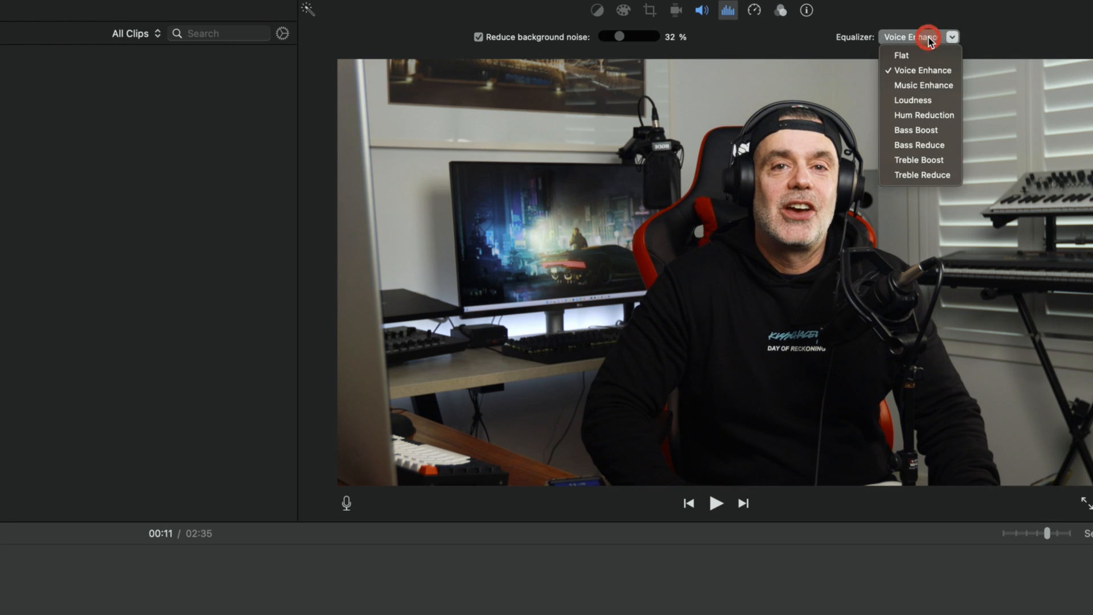
click(923, 85)
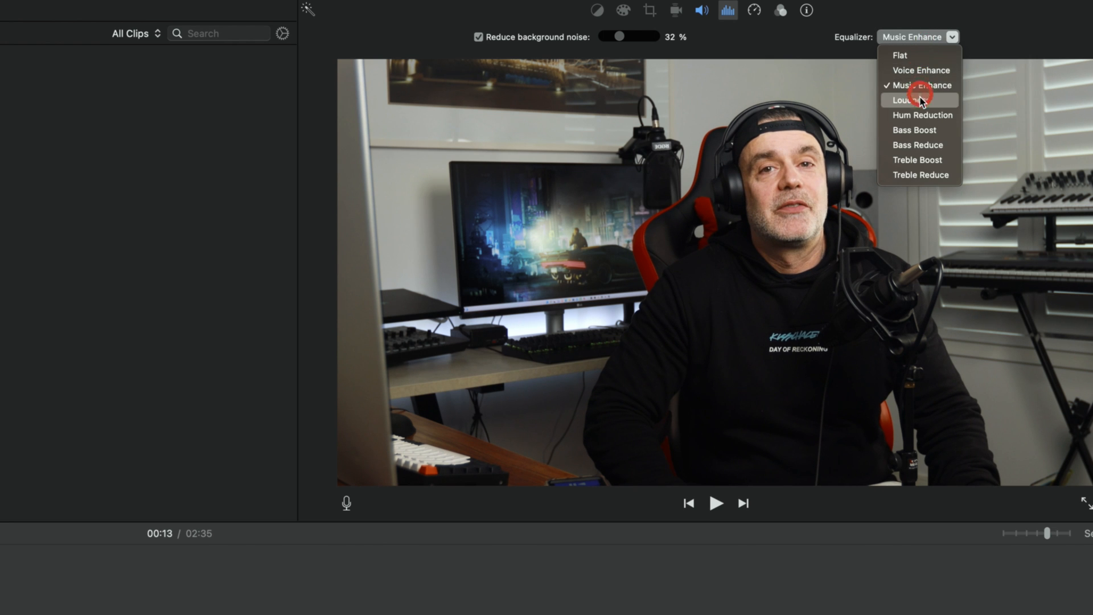
click(899, 55)
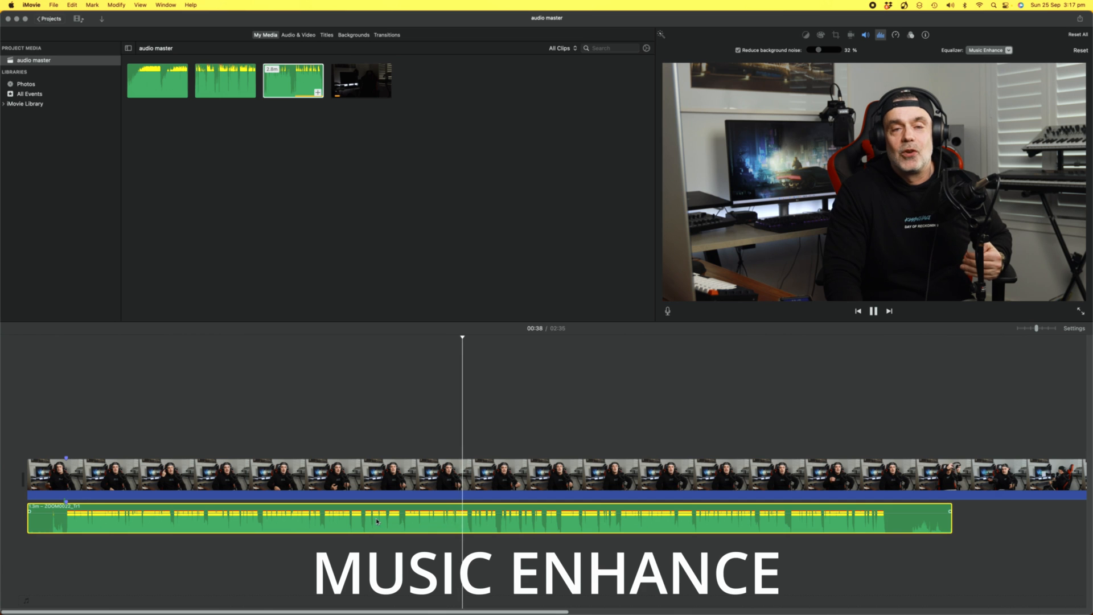
Audition the Loudness, Hum Reduction, Bass Boost, Bass Reduce and Treble Boost presets.
click(988, 49)
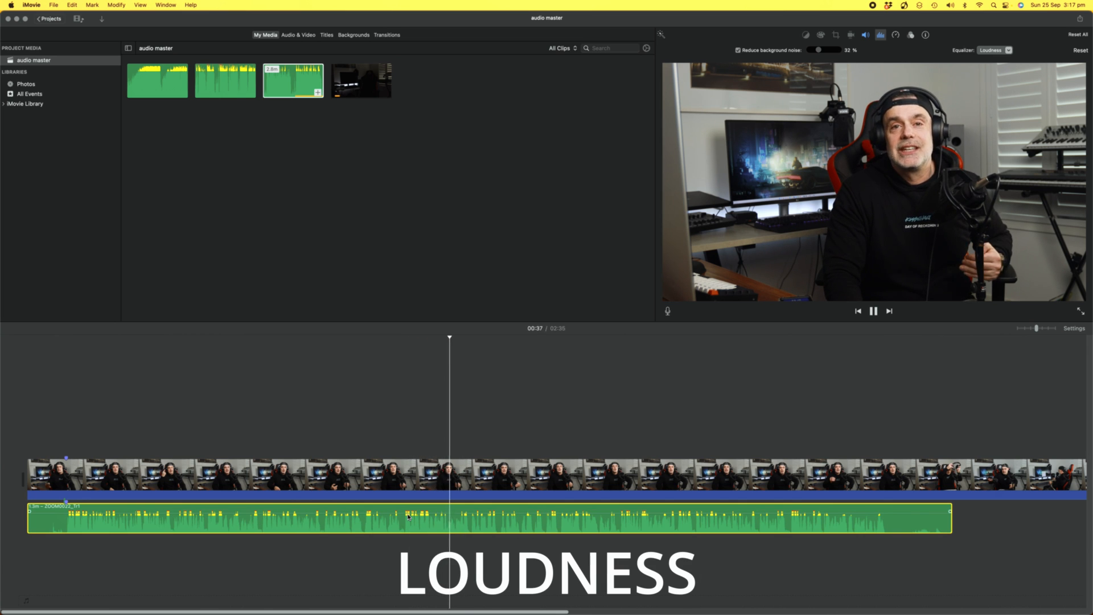
click(325, 36)
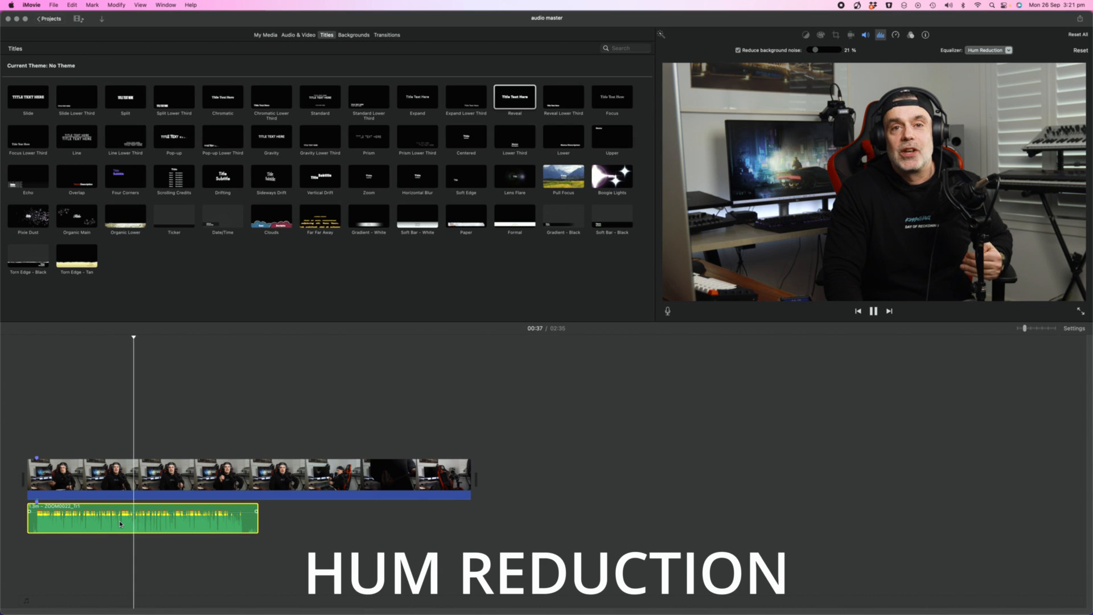
click(265, 35)
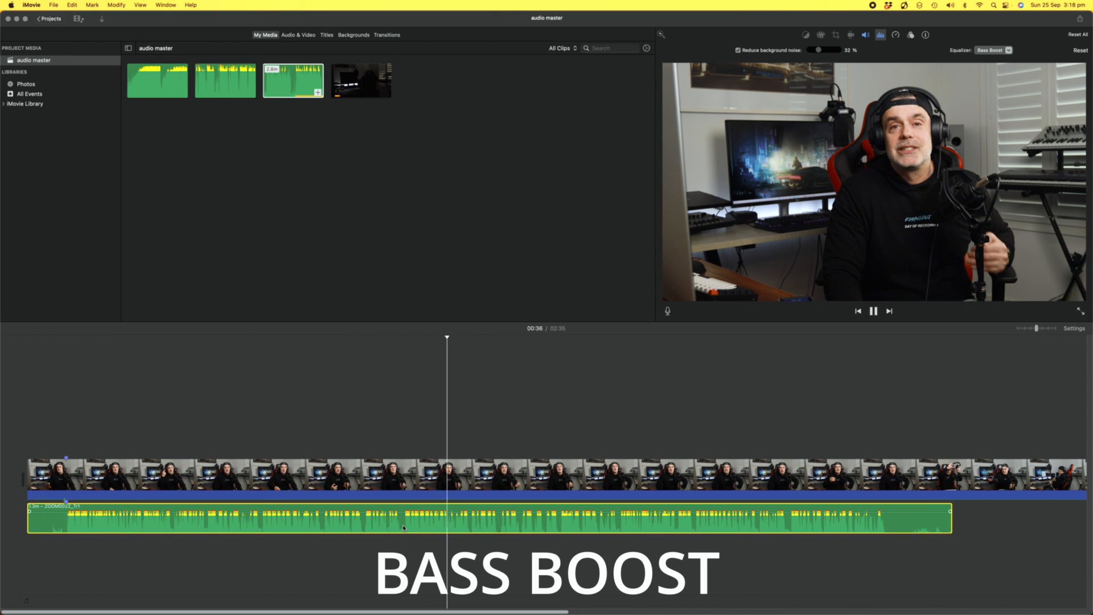
click(993, 49)
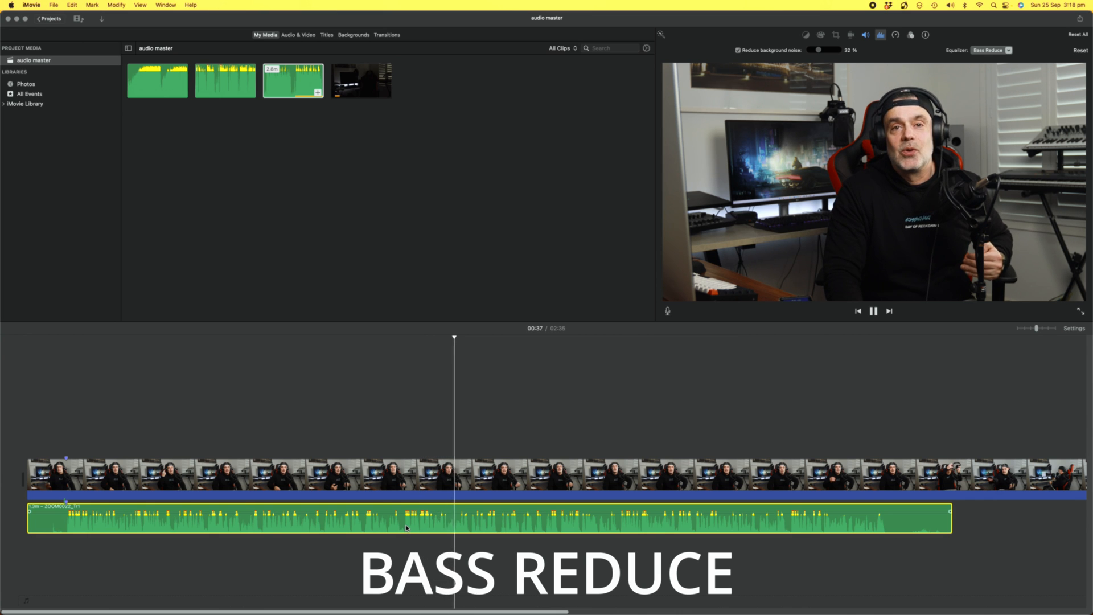
click(327, 35)
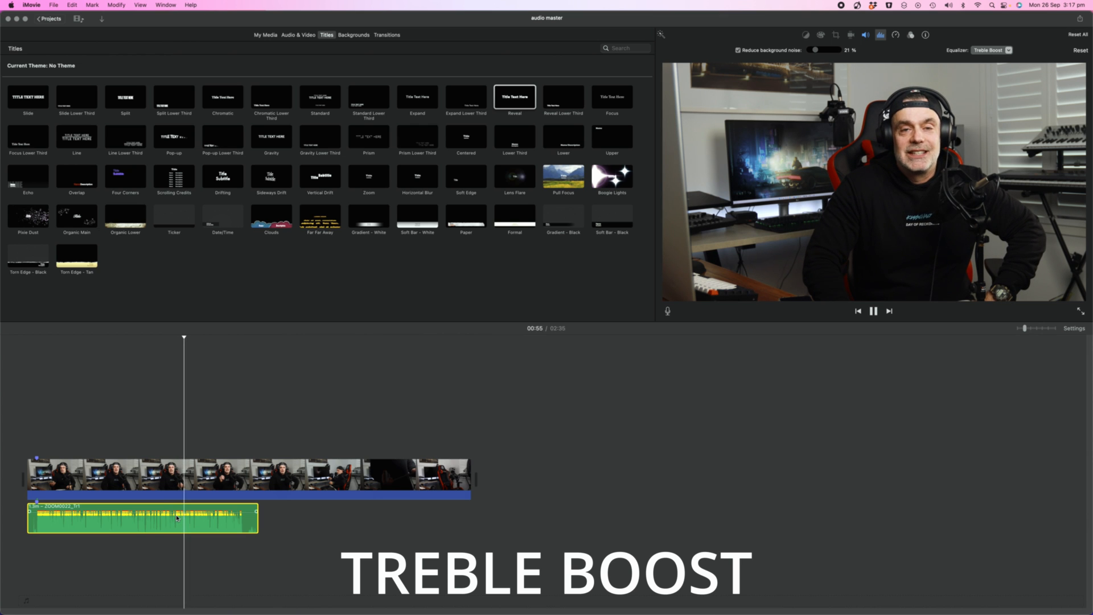
click(265, 35)
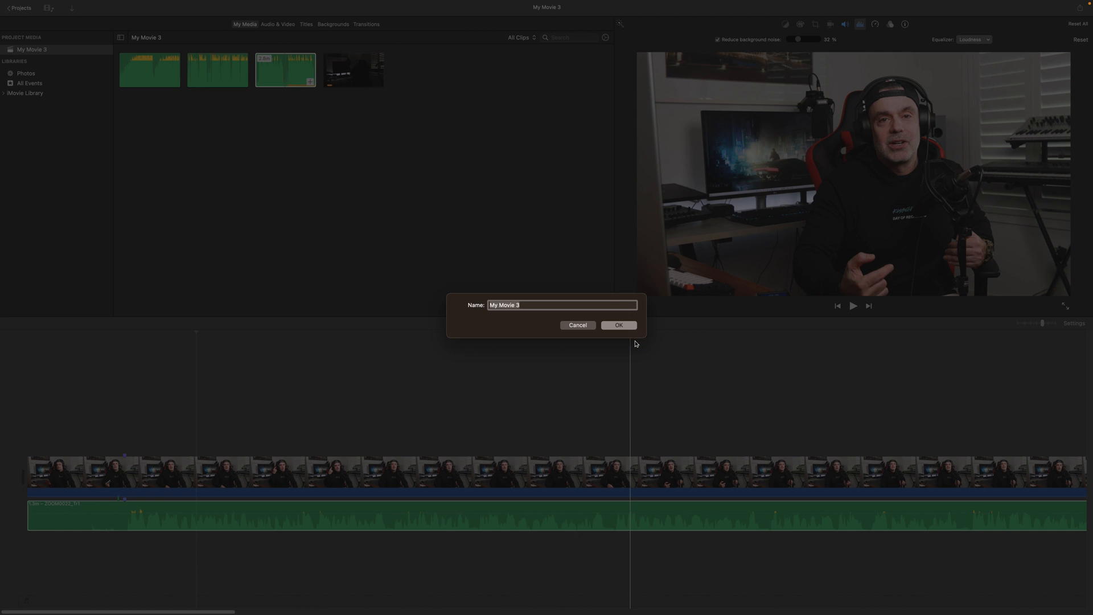
Rename the project 'audio master' and return to the projects list.
text(audio master)
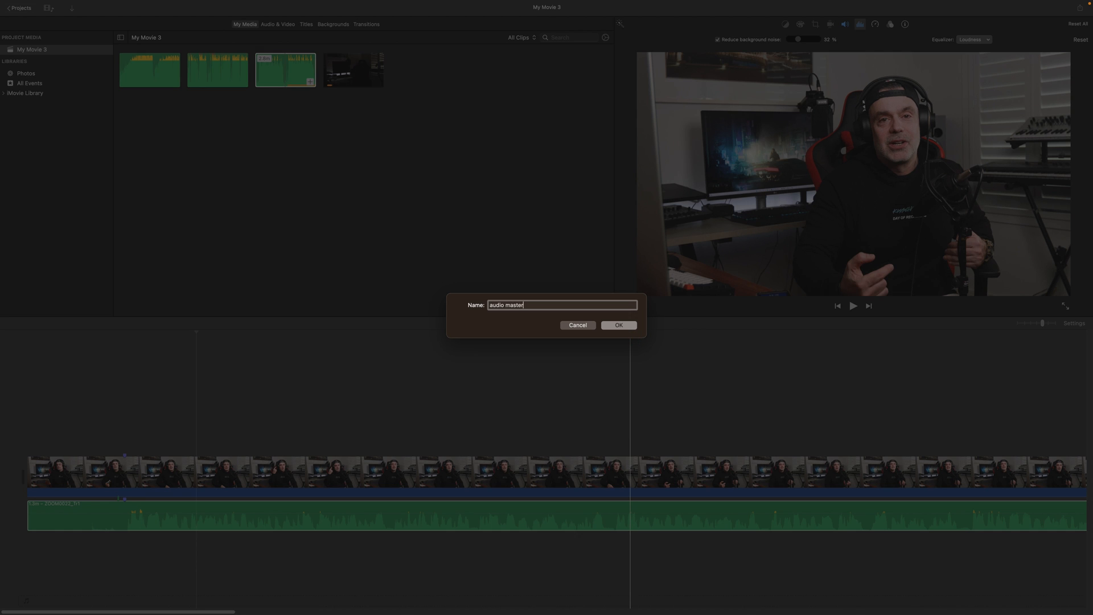
click(617, 325)
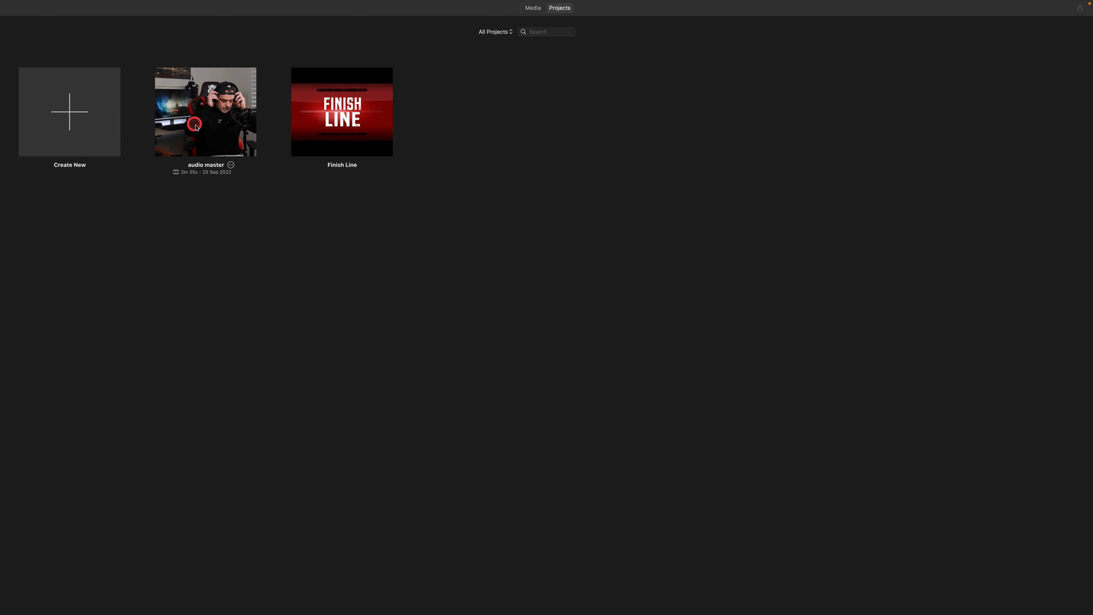
Show the context menu of actions for the 'audio master' project.
right_click(205, 112)
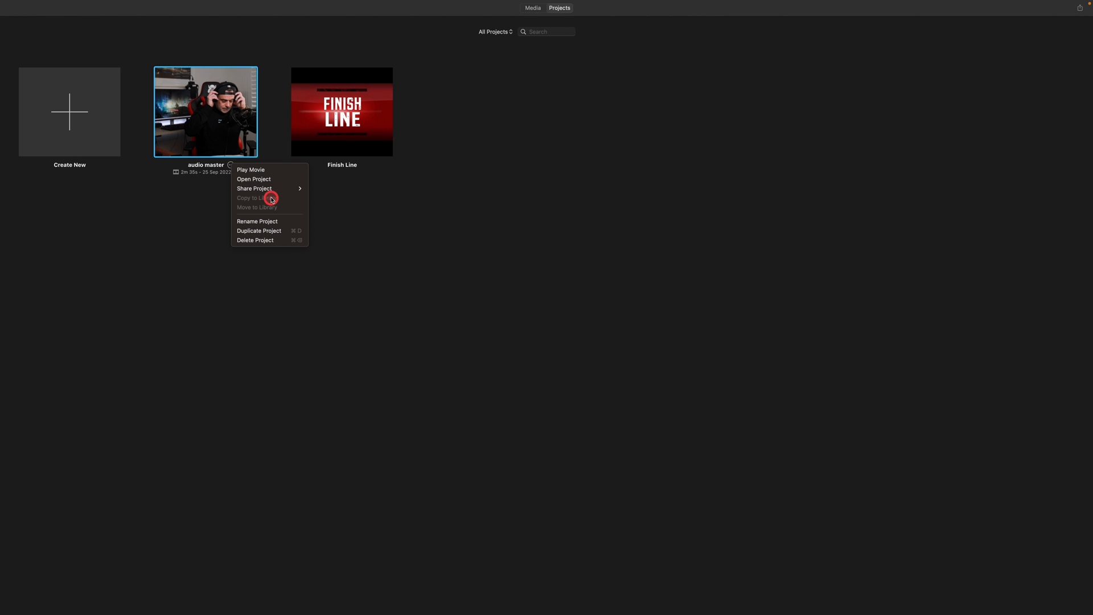